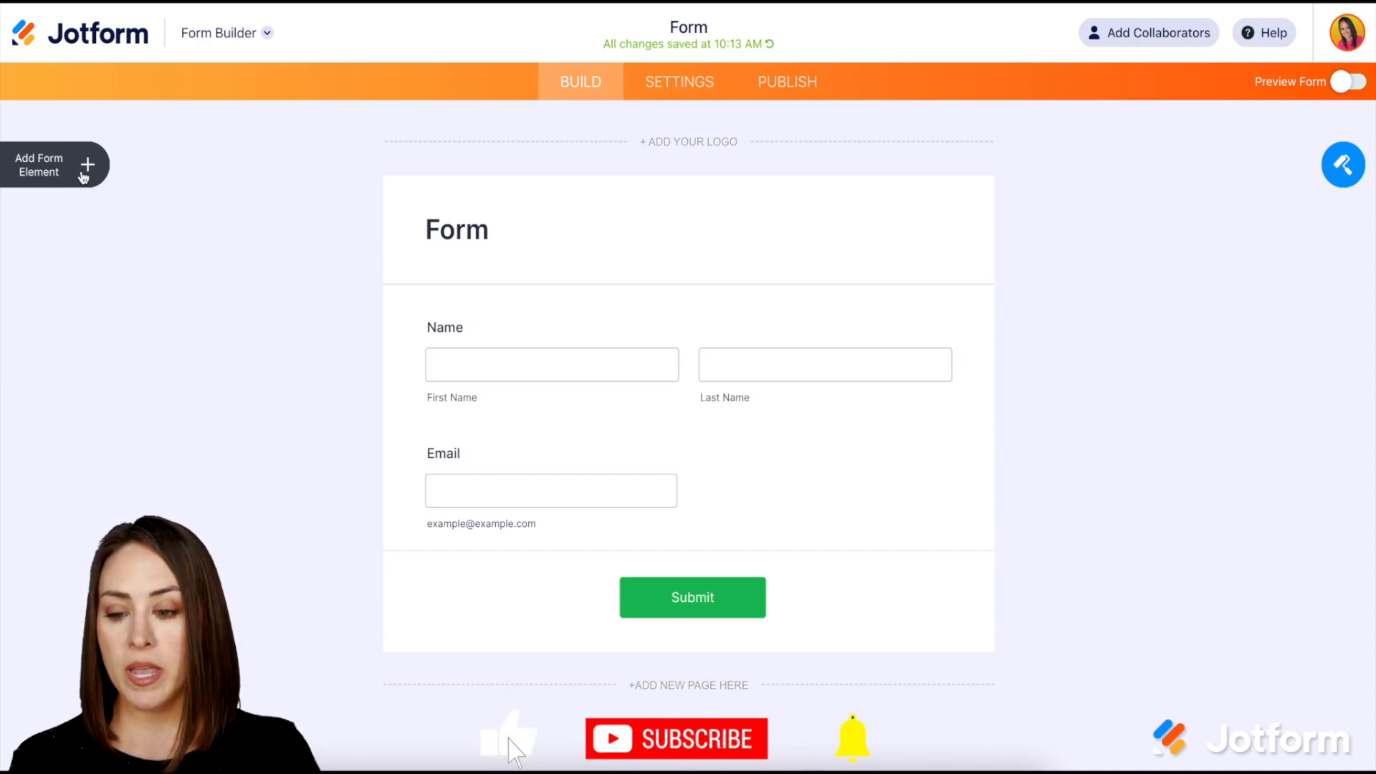
# - Add a Product List element with a $10.00 sample product above Submit
pyautogui.click(82, 164)
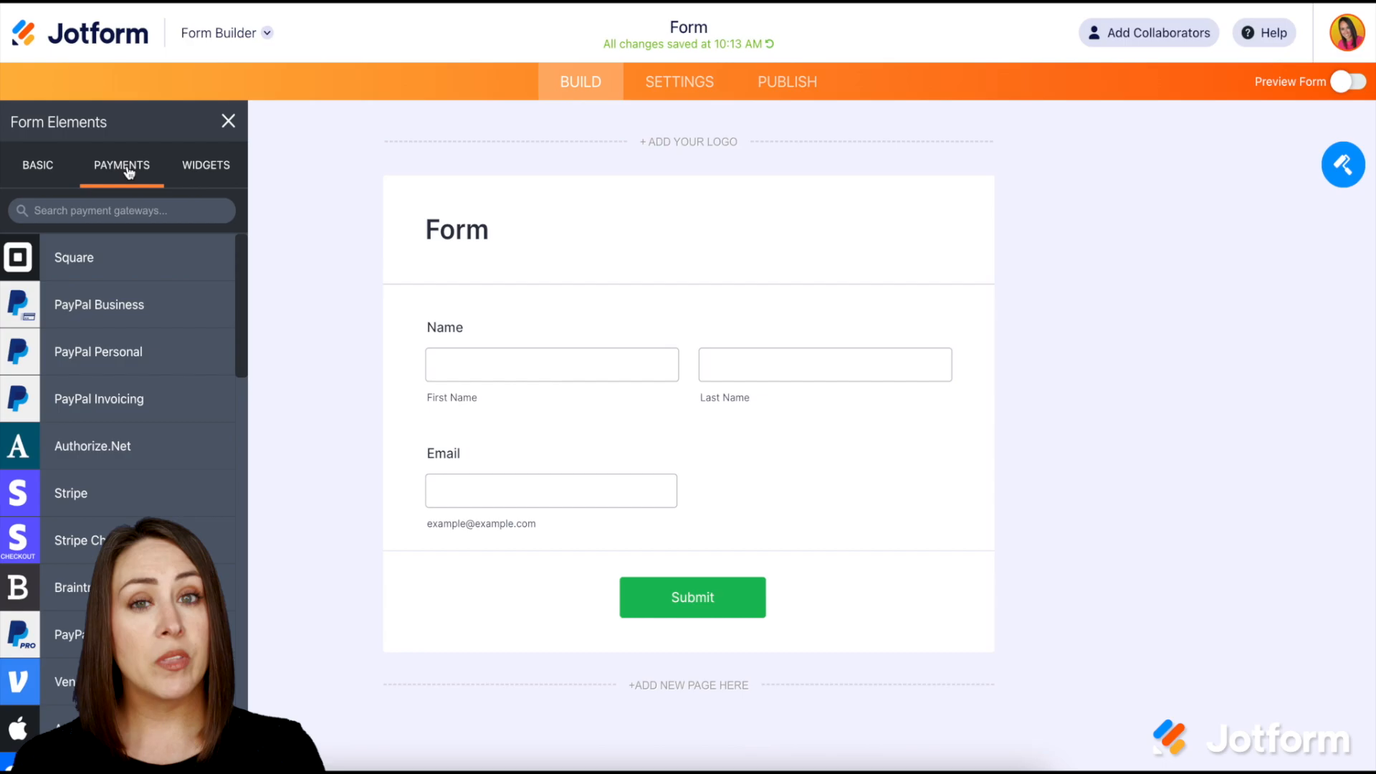
pyautogui.click(37, 164)
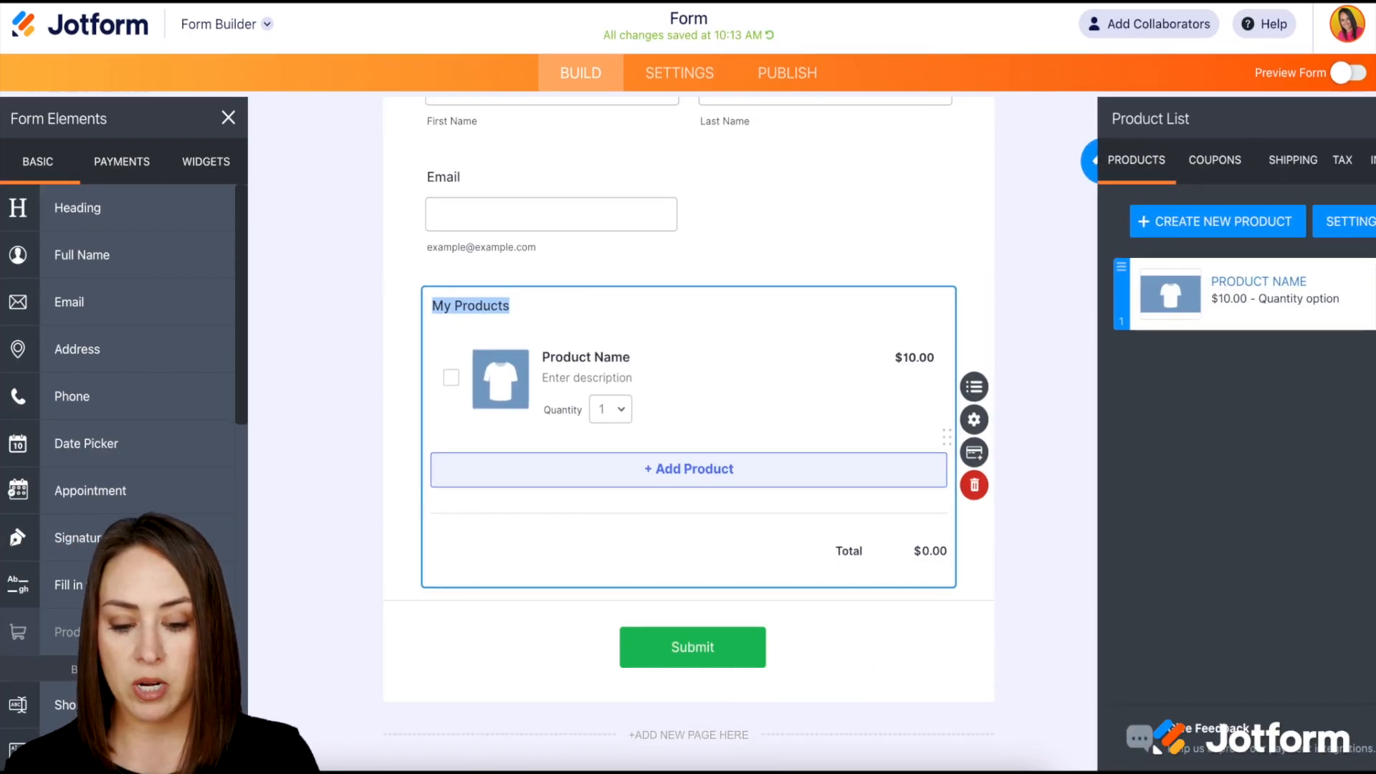
# - Open the edit settings for the $10.00 sample product
pyautogui.scroll(-3)
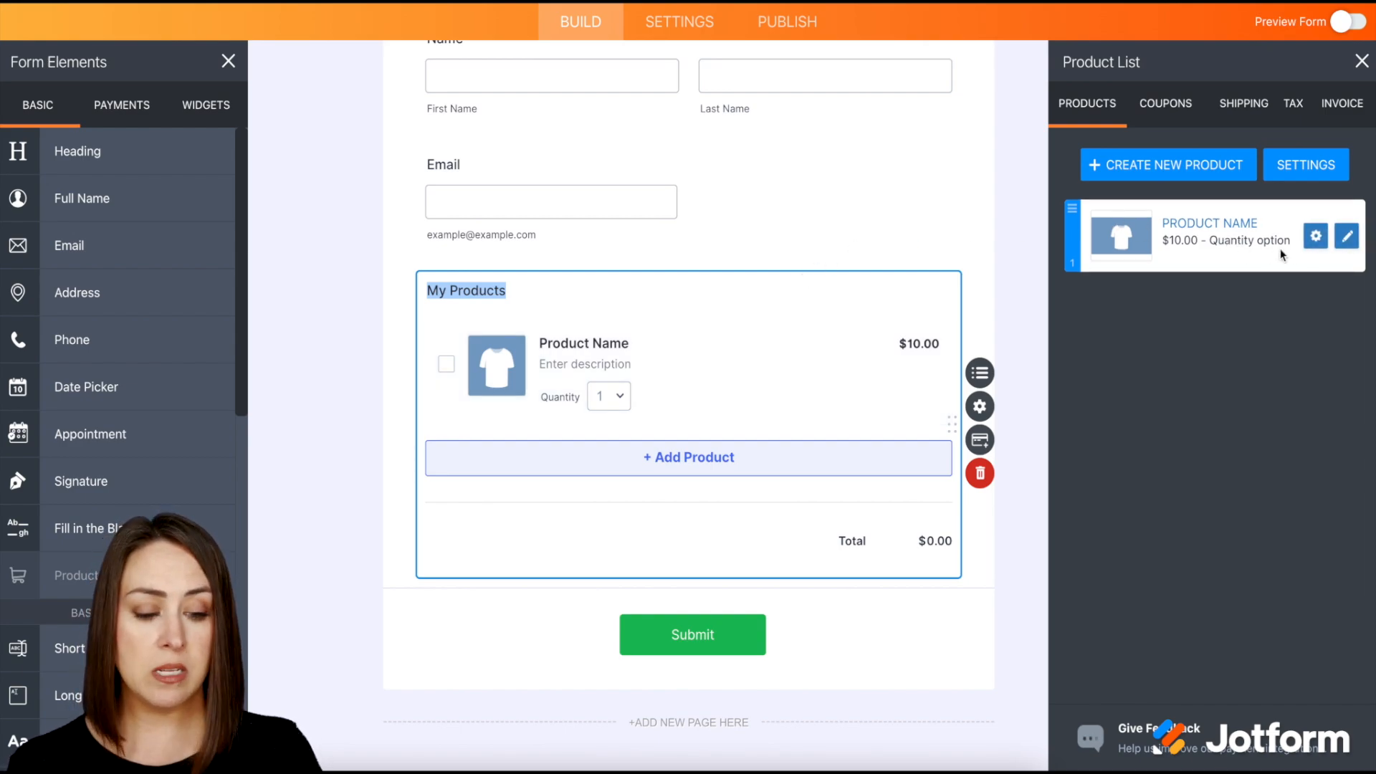
pyautogui.click(1344, 235)
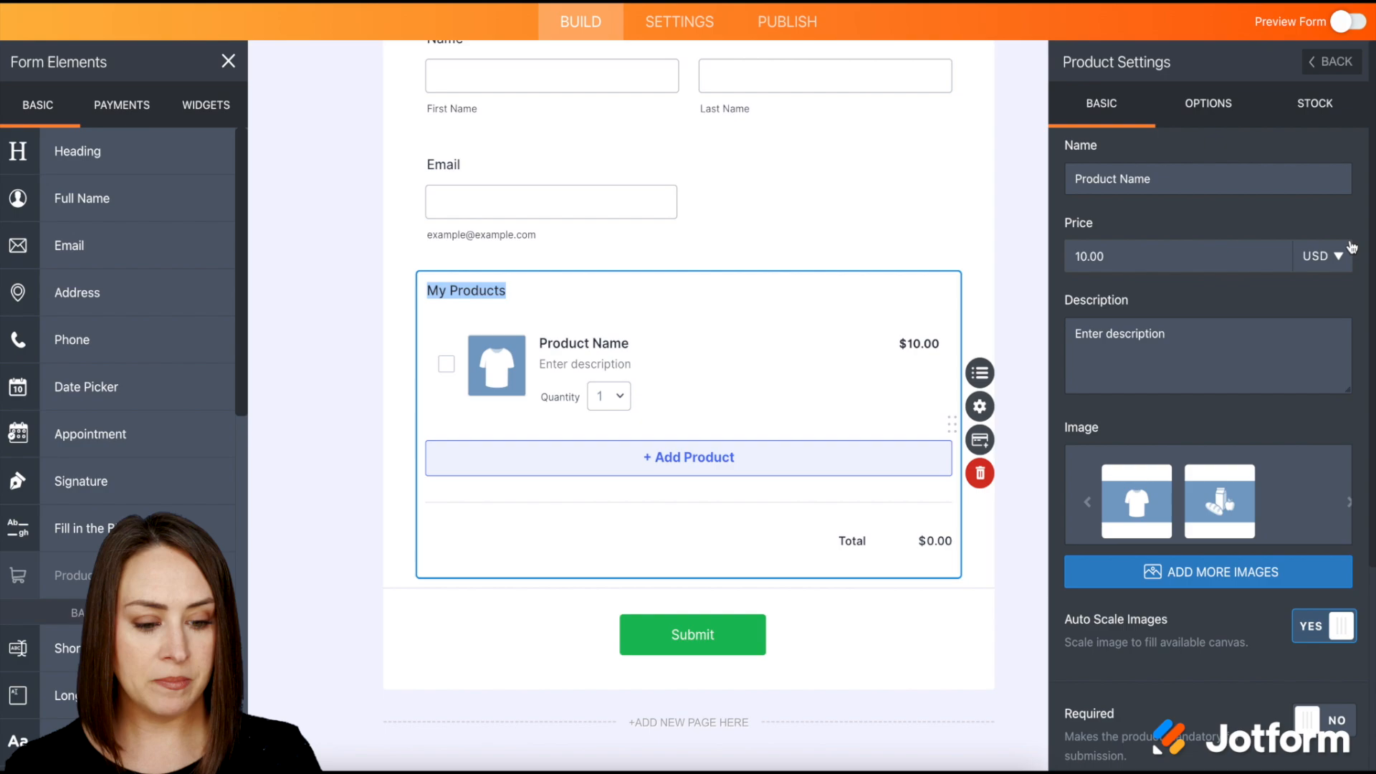
# - Add a product option labelled Color with choices Red, Green and Blue
pyautogui.click(1212, 102)
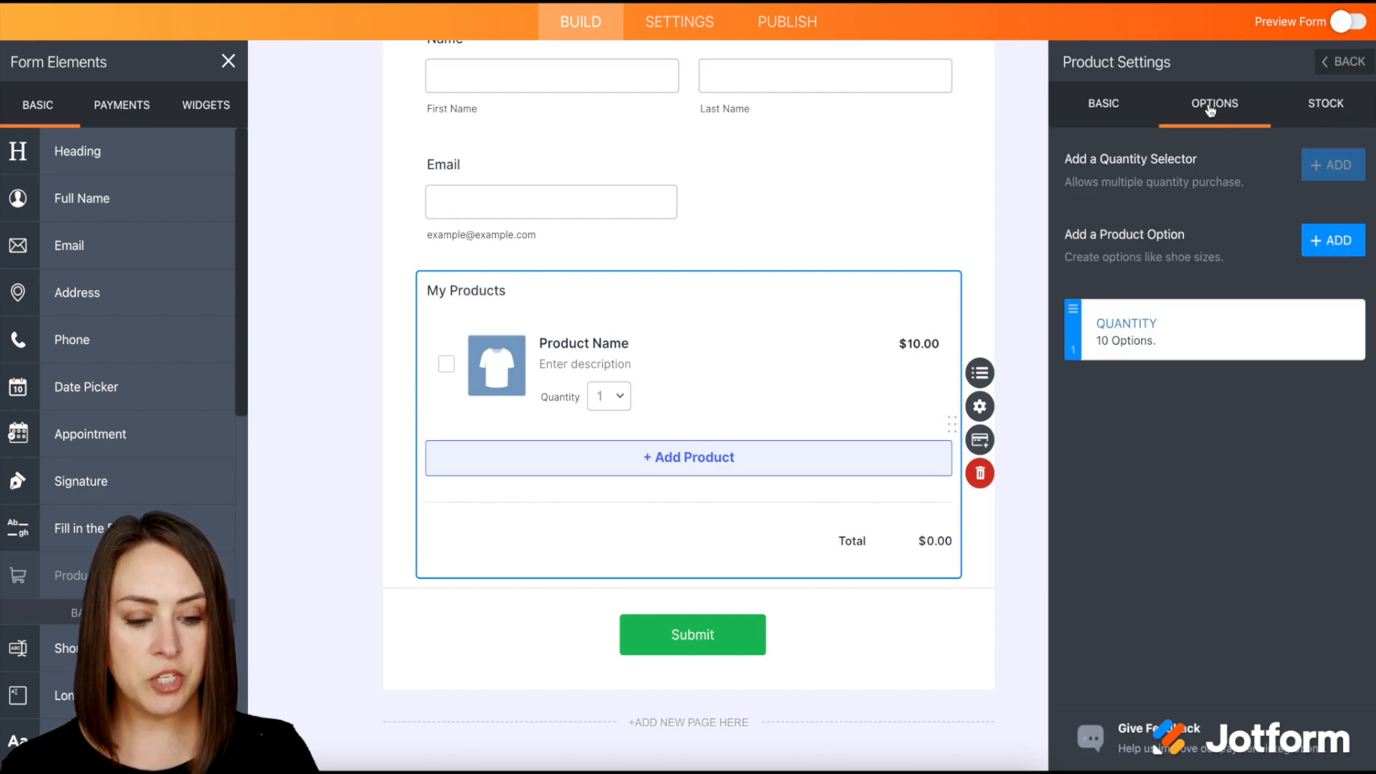
pyautogui.moveTo(1185, 242)
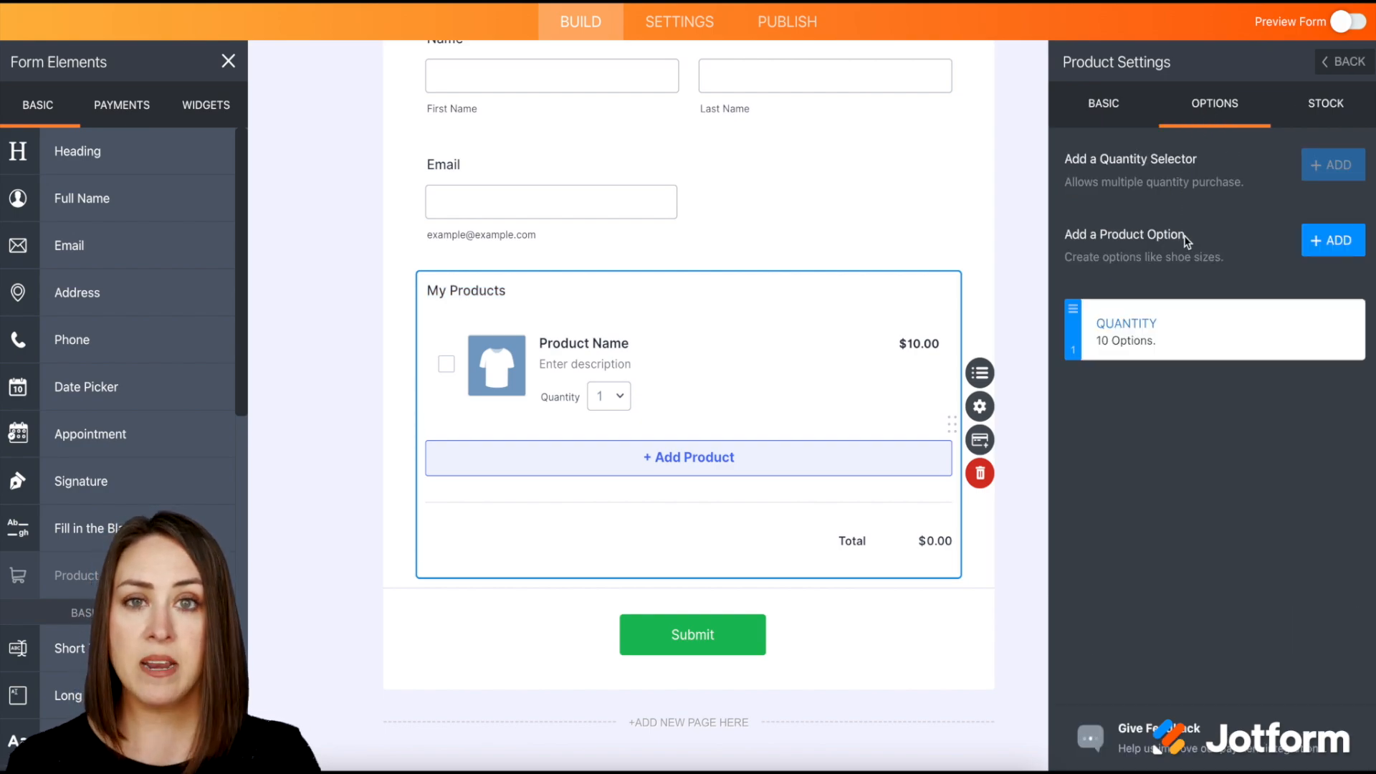
pyautogui.click(1332, 239)
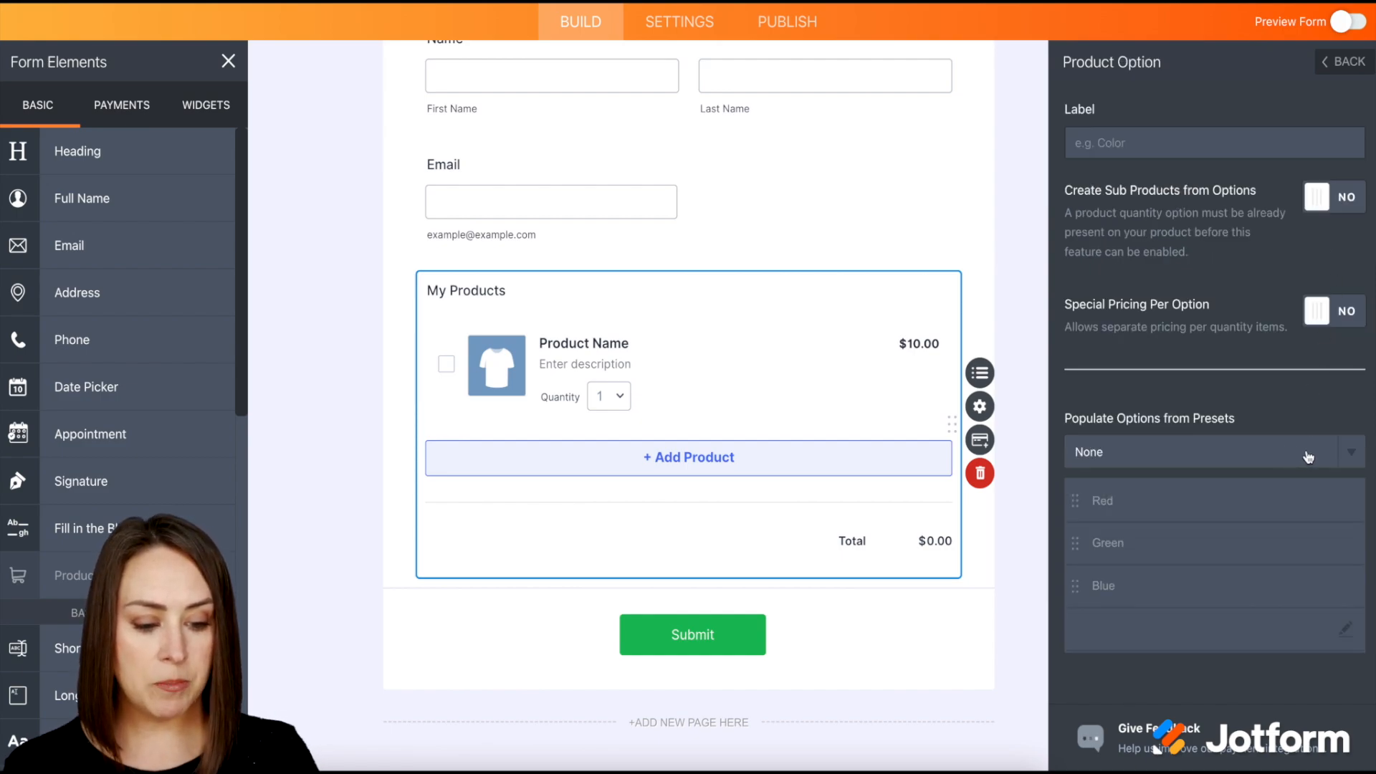
pyautogui.click(1210, 450)
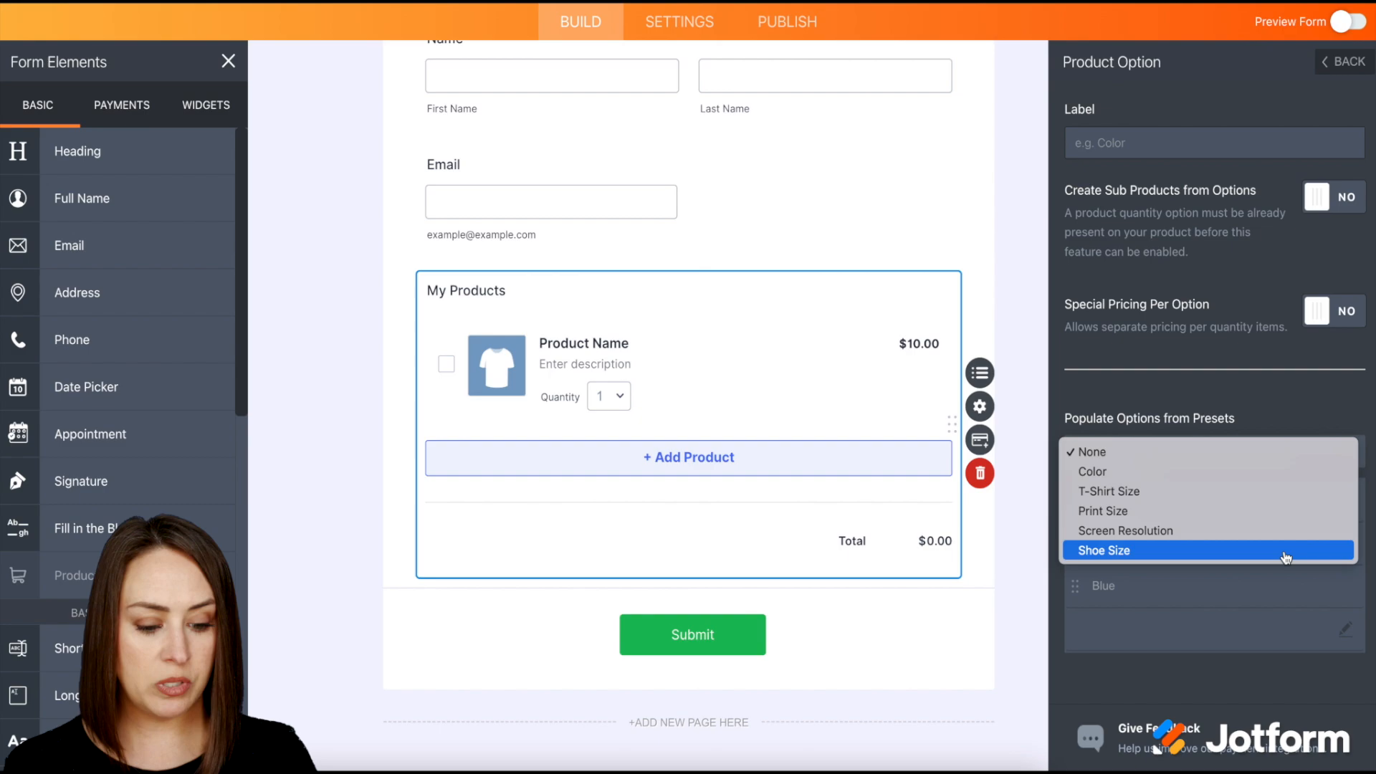
pyautogui.click(1091, 451)
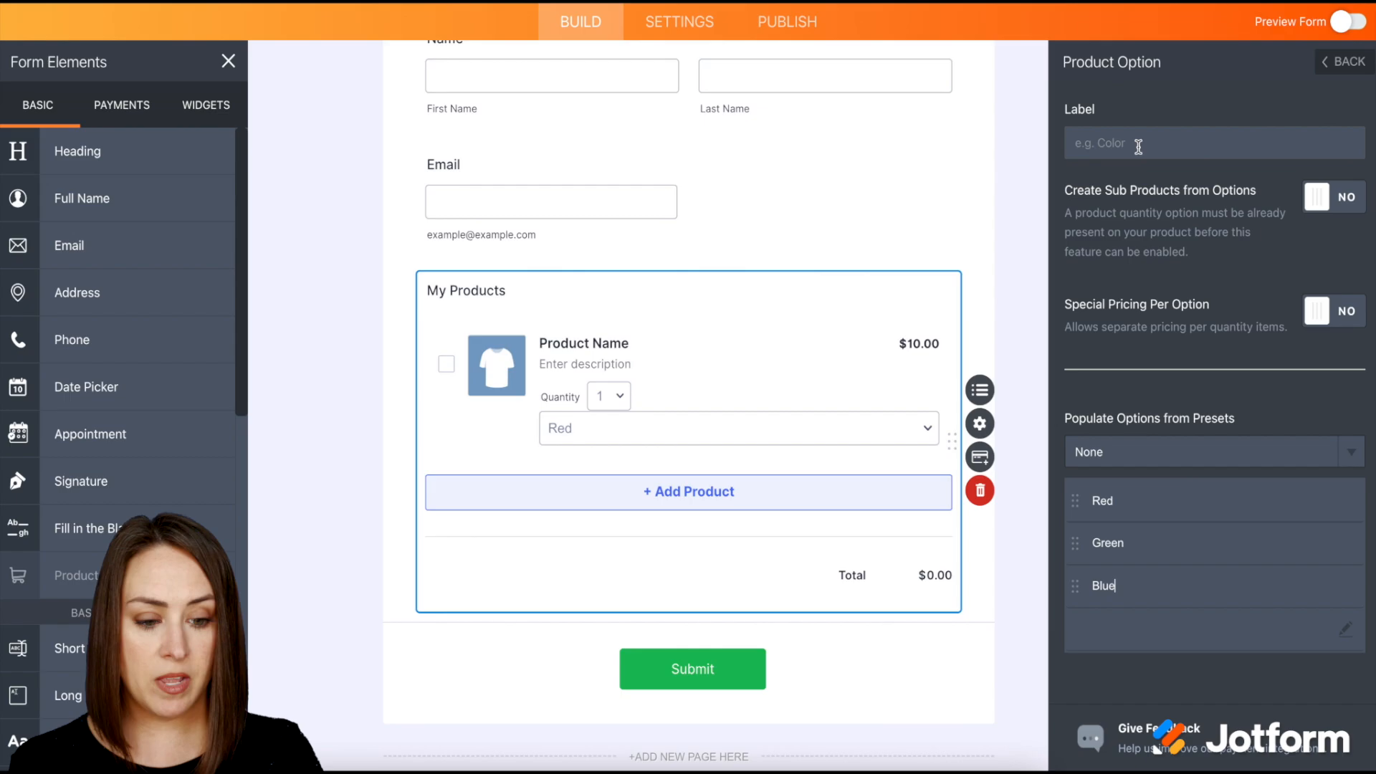
pyautogui.write('Color')
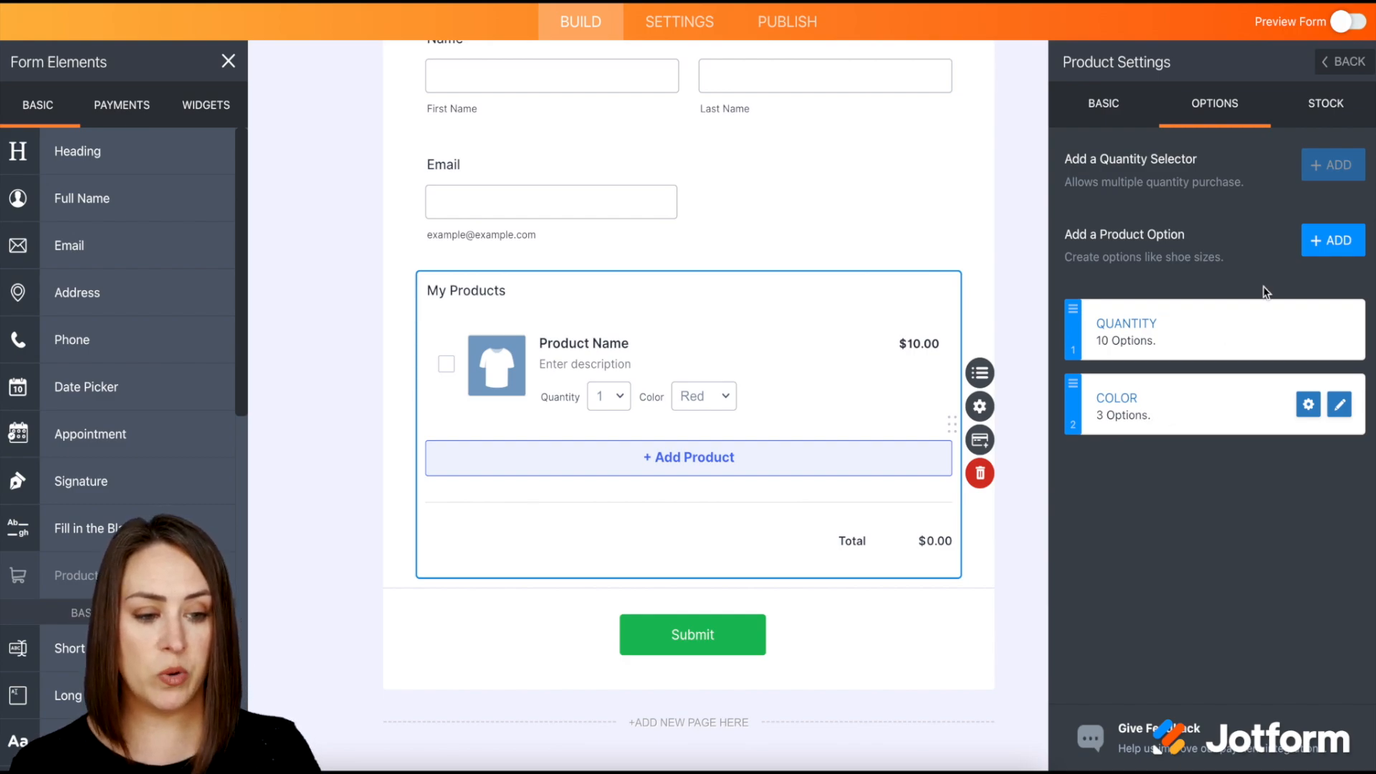
# - Create a new product named Shirt 2 and show its option settings
pyautogui.click(1342, 61)
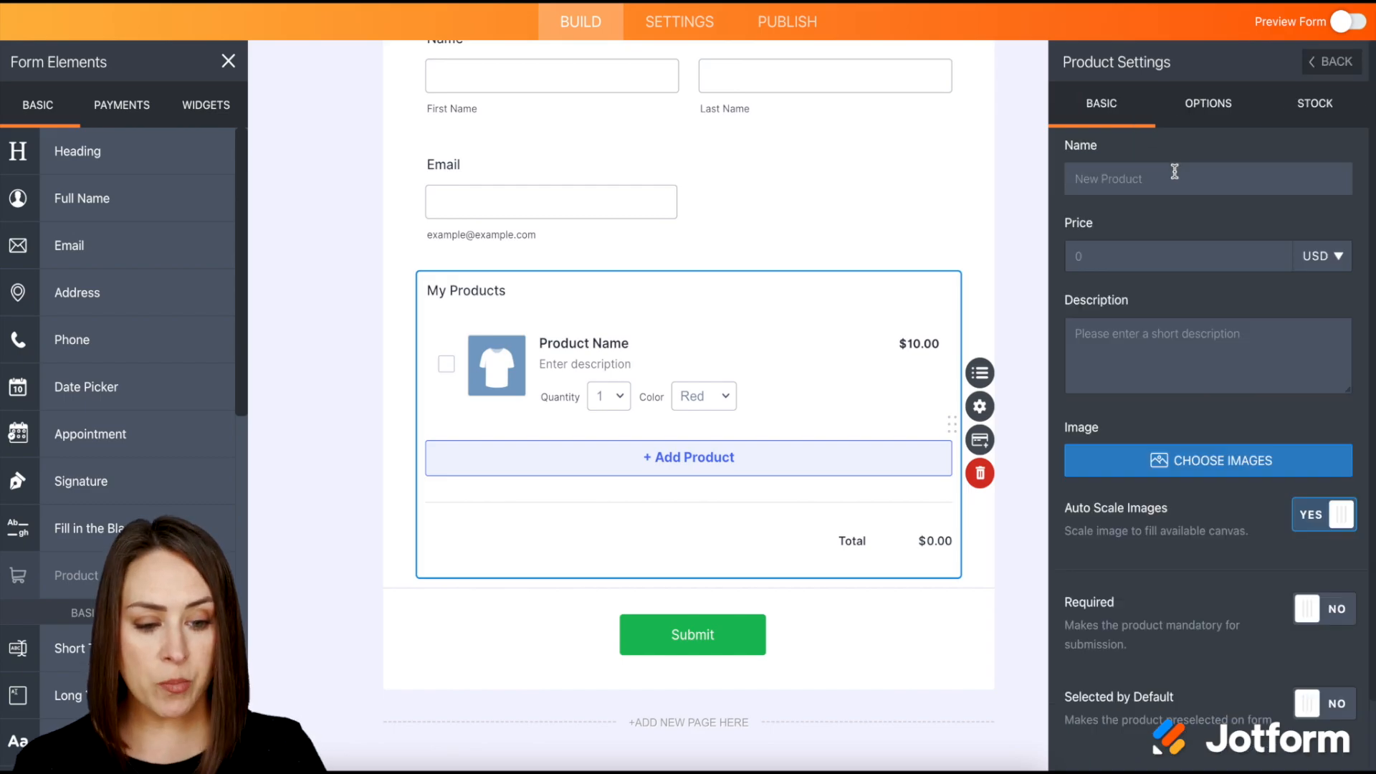
pyautogui.write('Shirt 2')
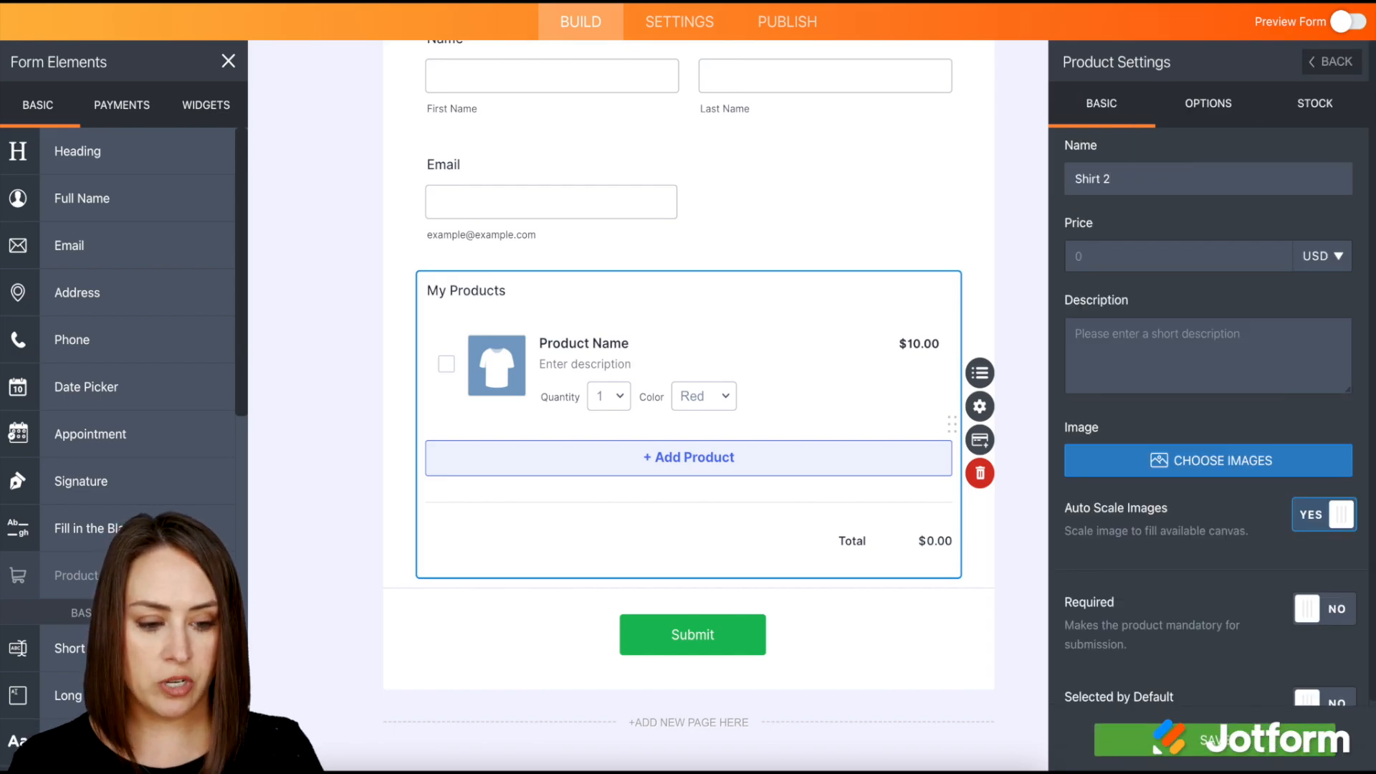
pyautogui.click(1176, 255)
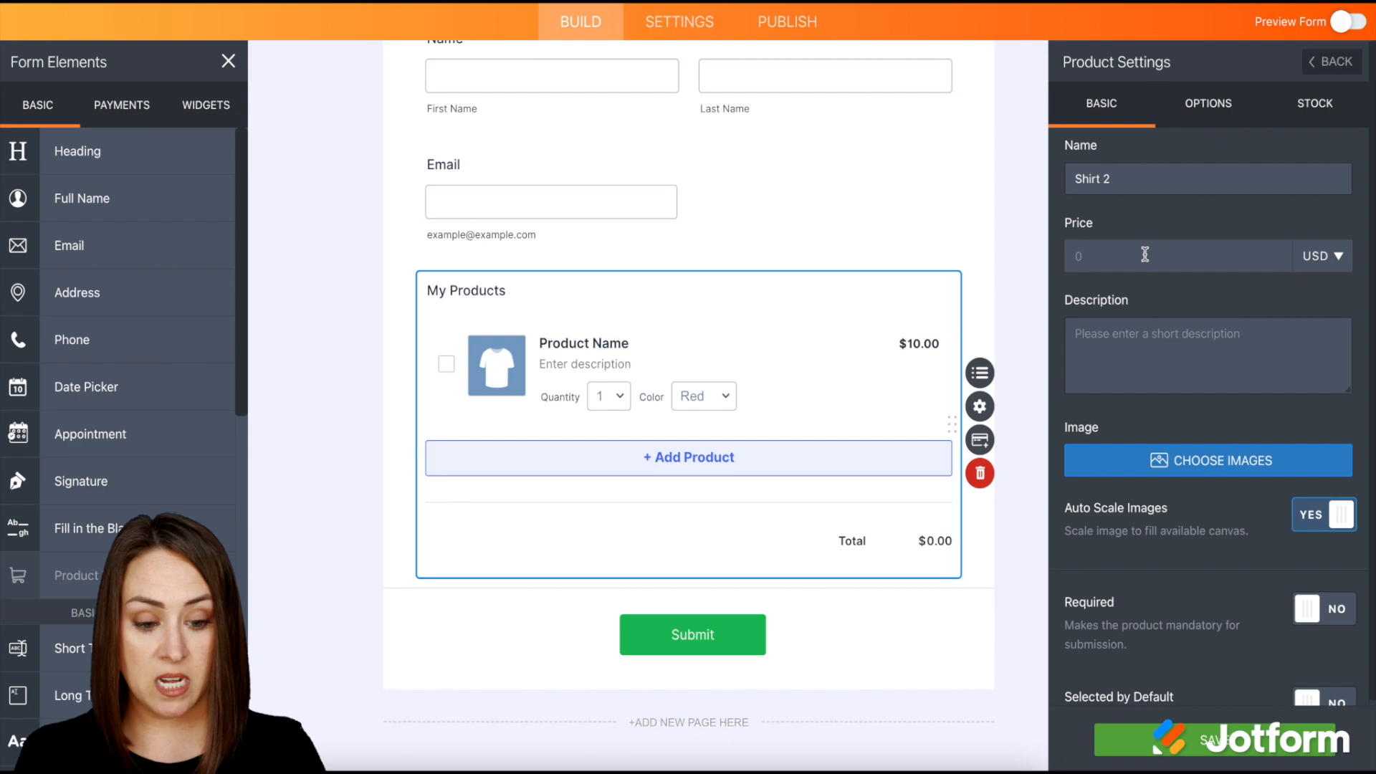
pyautogui.click(1213, 103)
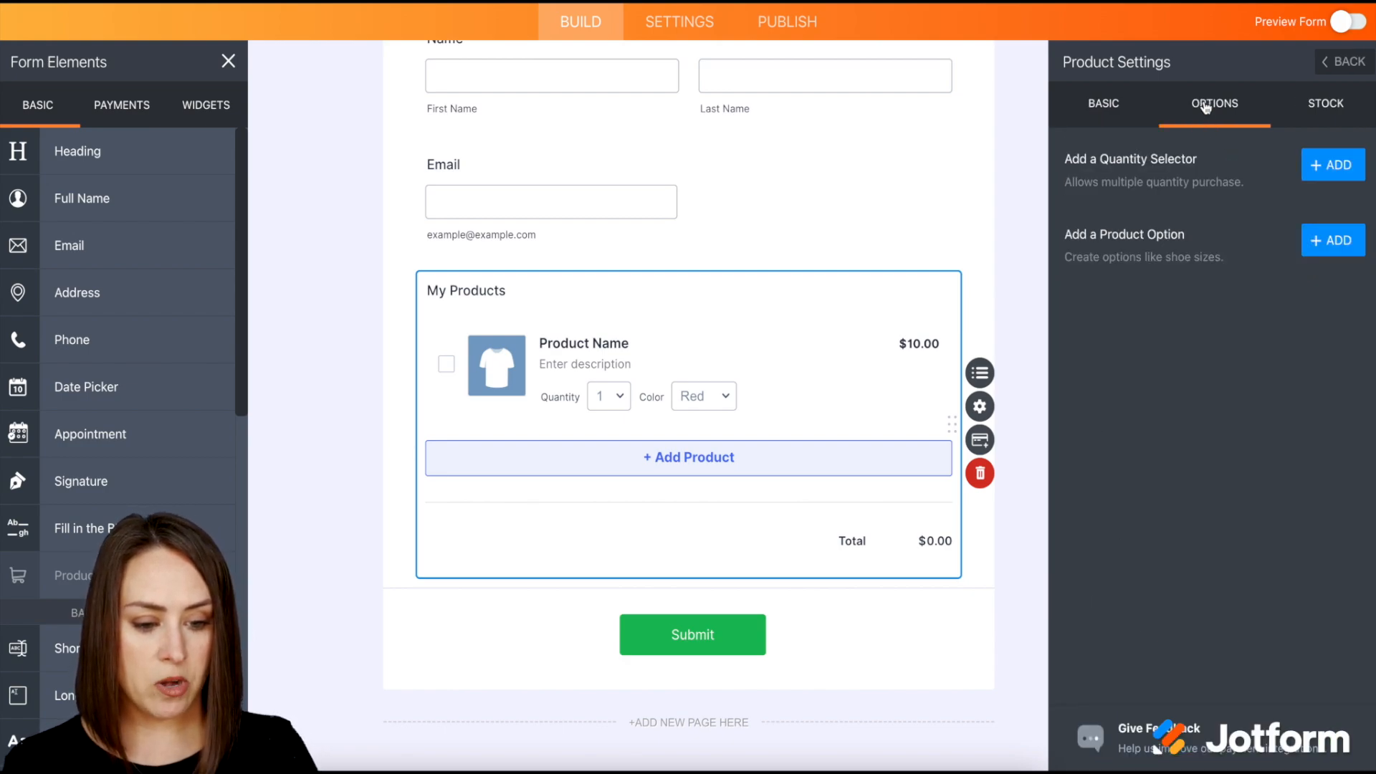
# - Add a Color option to Shirt 2 with Pink, Purple and Magenta, and save
pyautogui.click(1332, 239)
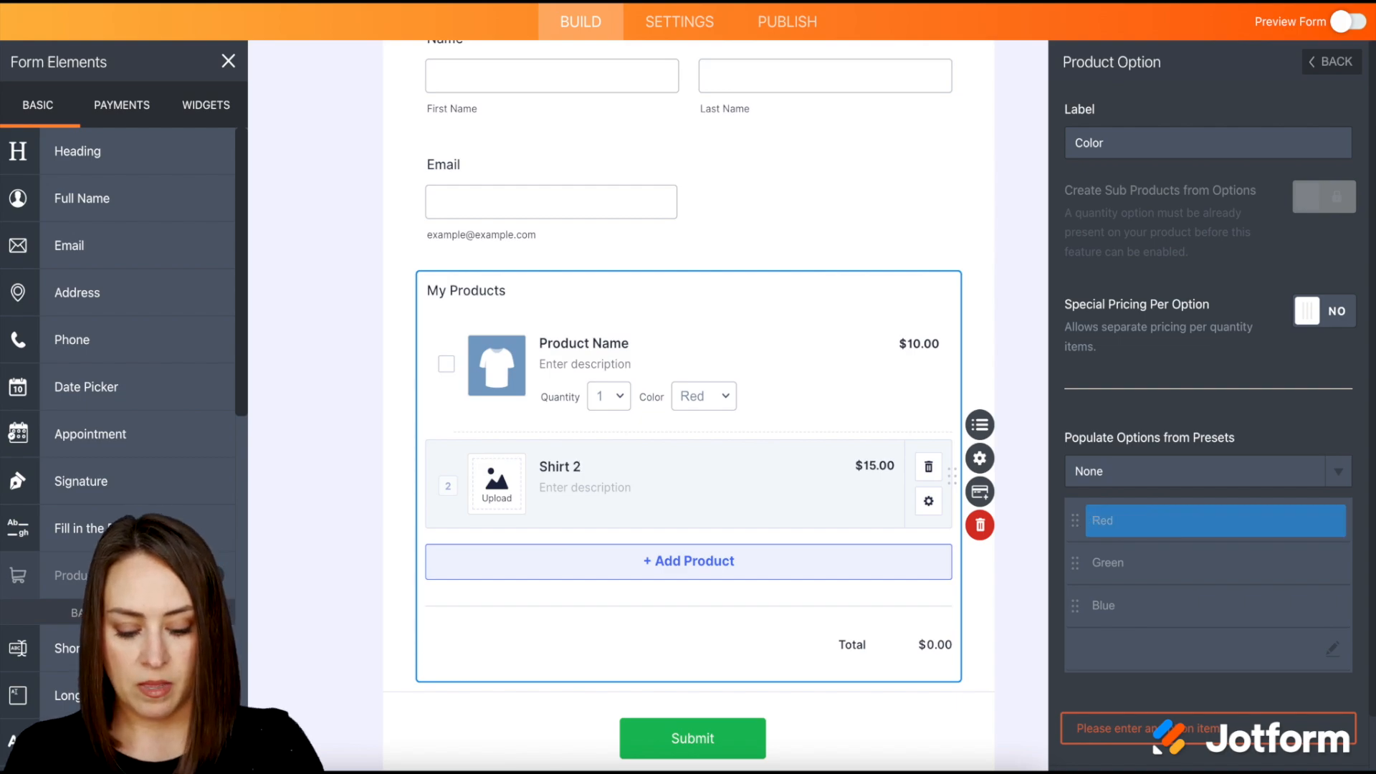
pyautogui.write('Pu')
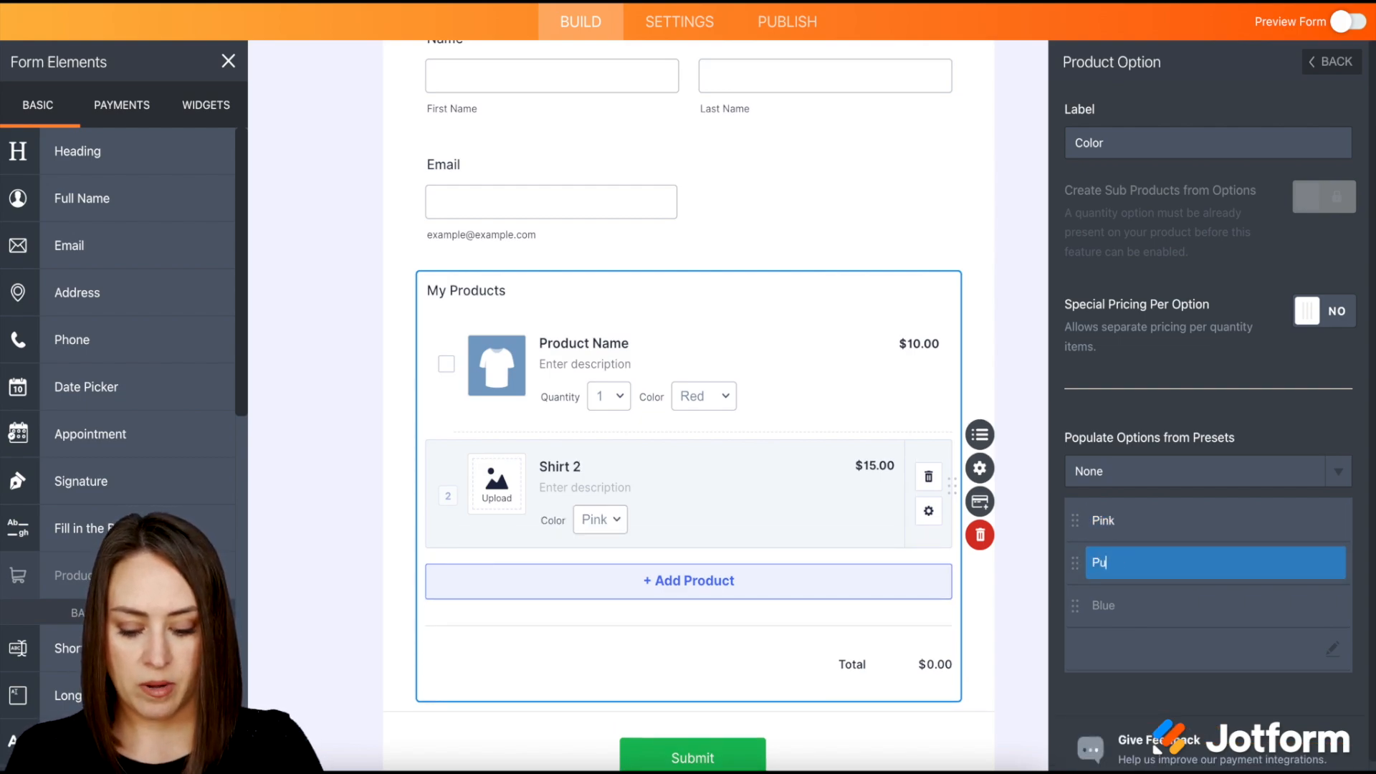
pyautogui.write('Magenta')
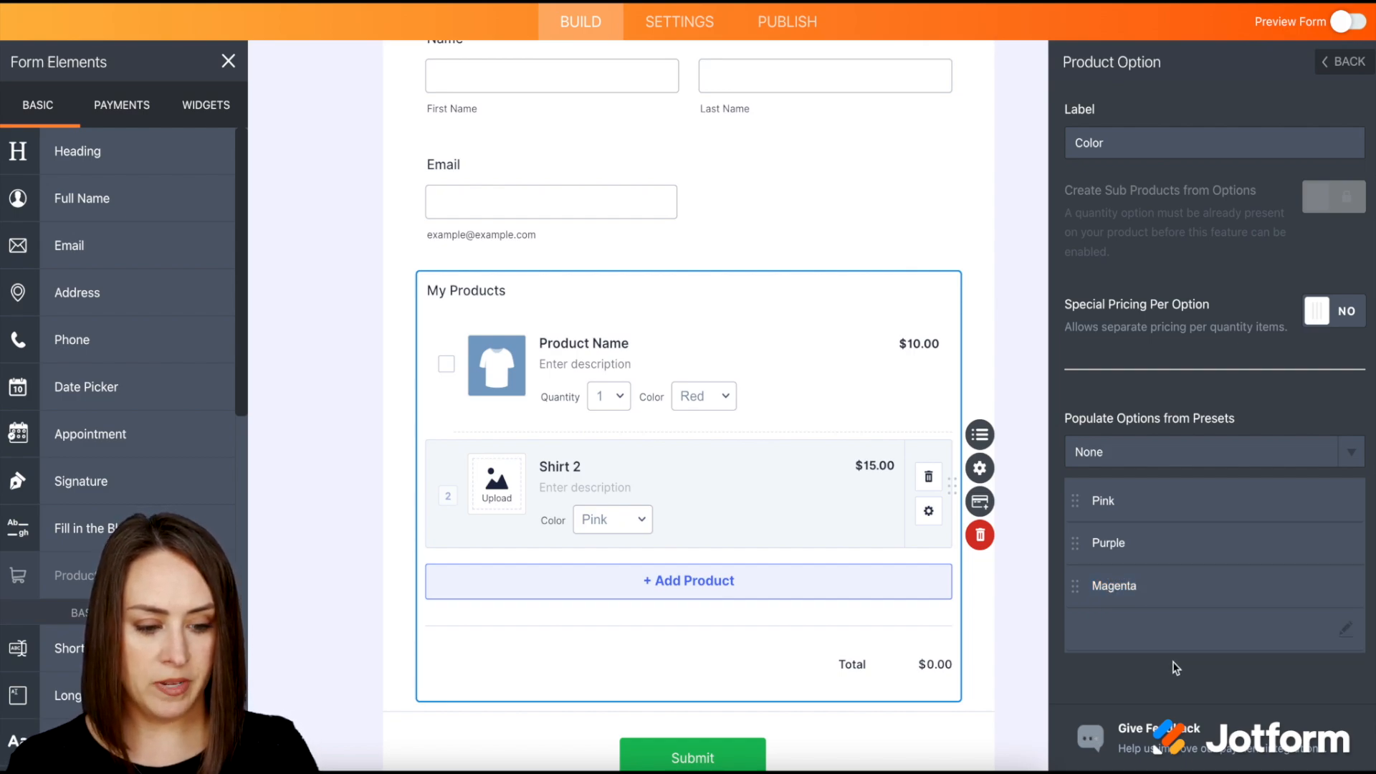
pyautogui.click(1344, 61)
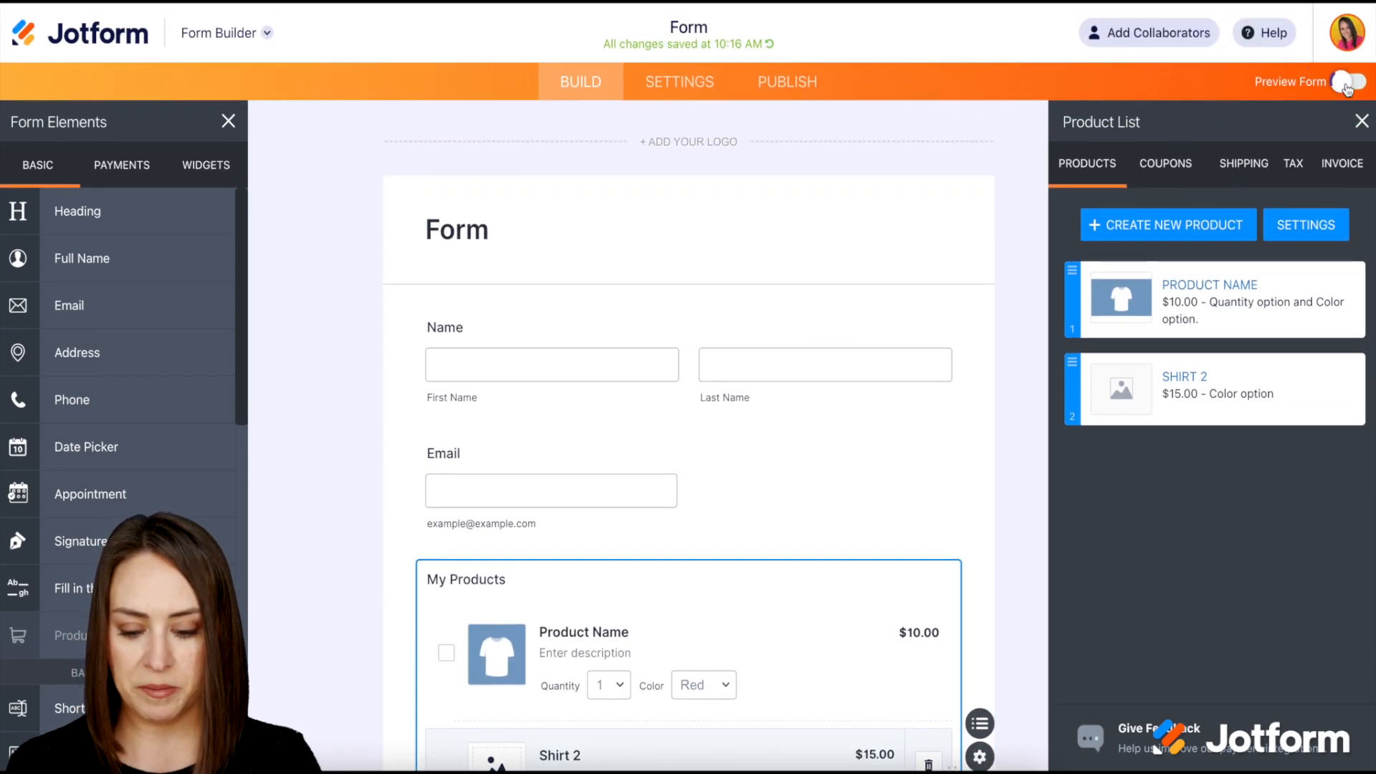
# - In the form preview, set Shirt 2's Color dropdown to Magenta
pyautogui.click(1349, 82)
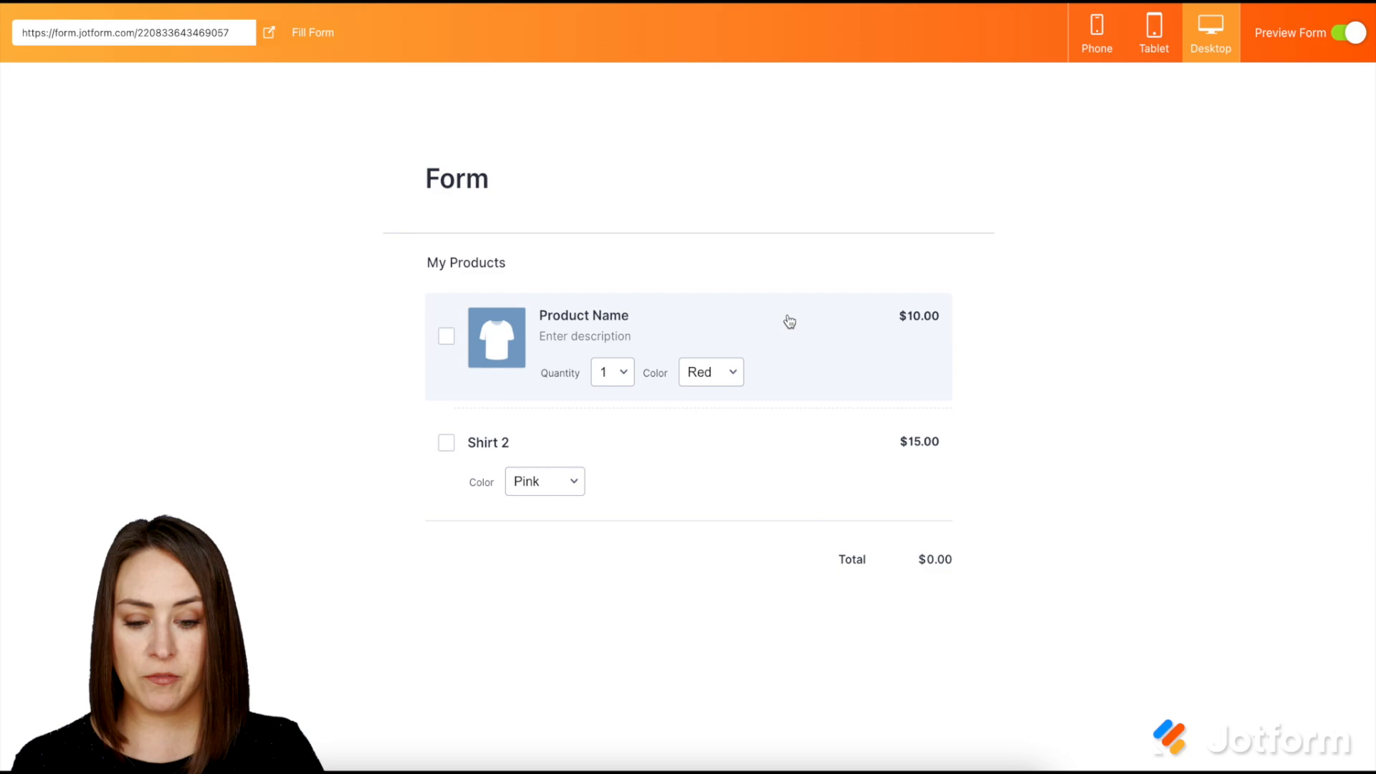
pyautogui.click(708, 371)
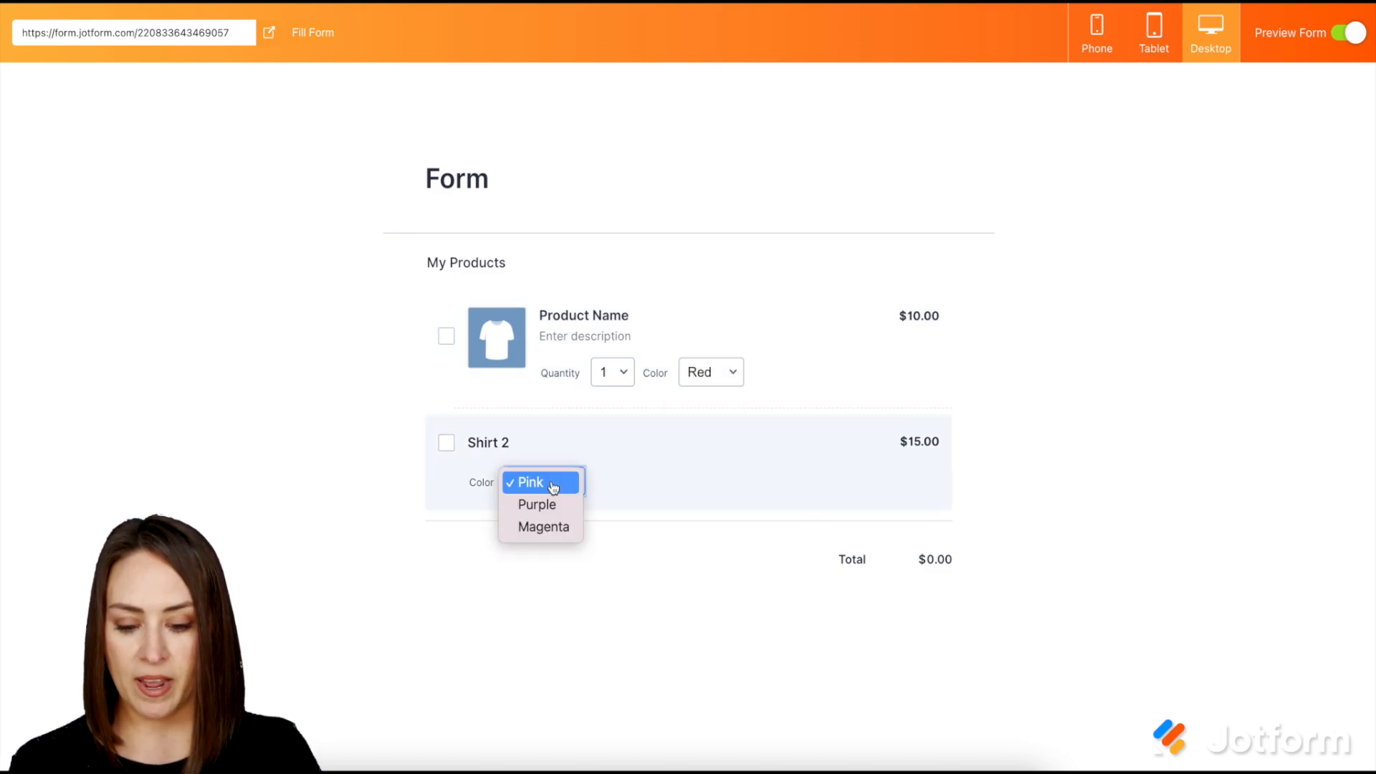
pyautogui.click(543, 527)
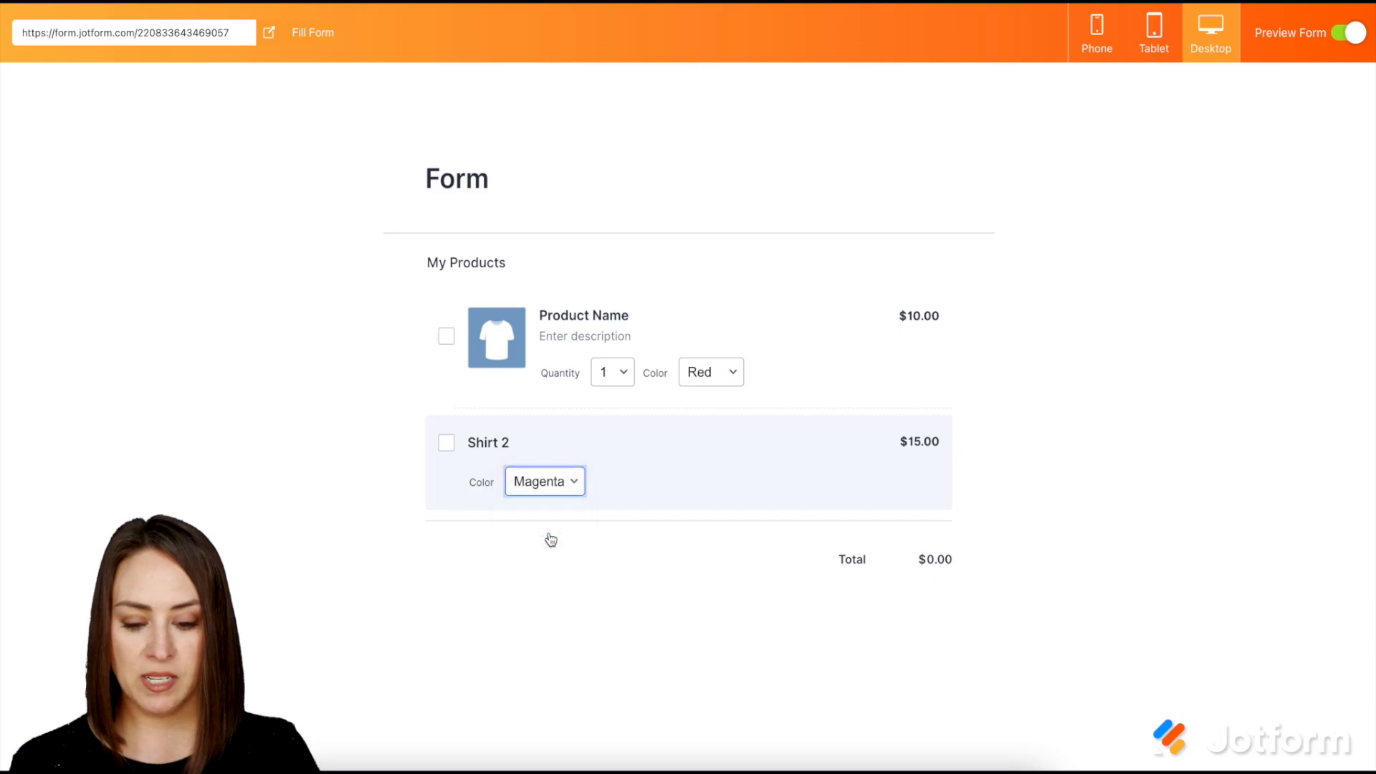